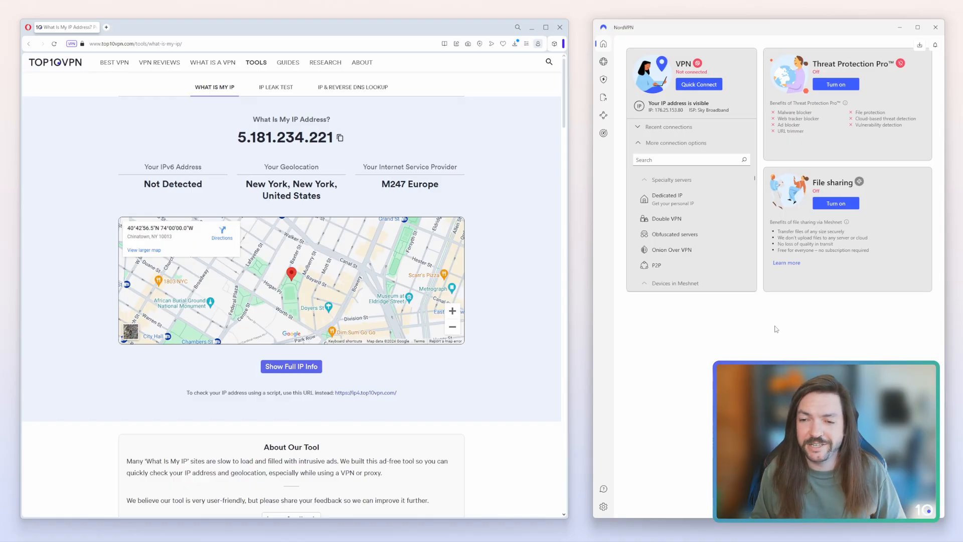
# Show the NordVPN map with the country server list
pyautogui.click(603, 61)
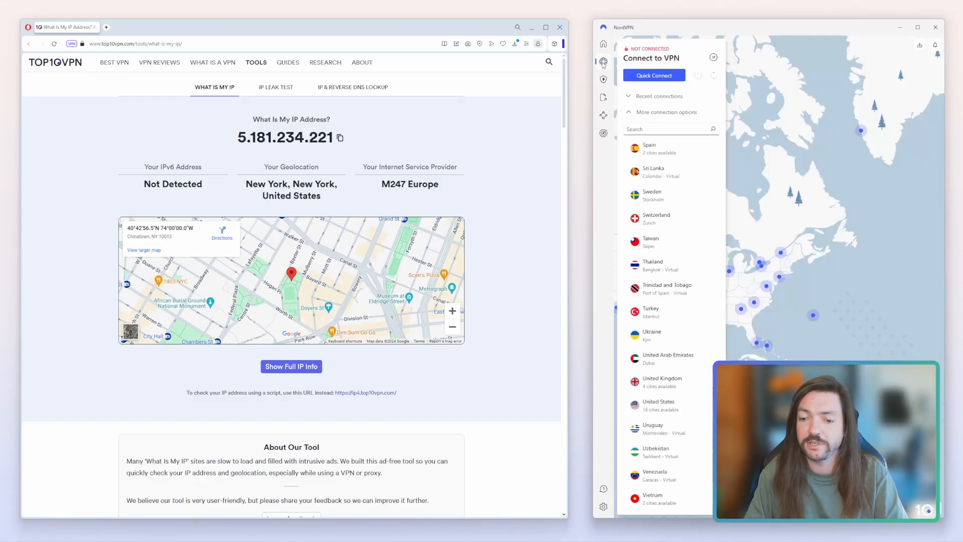
pyautogui.moveTo(684, 389)
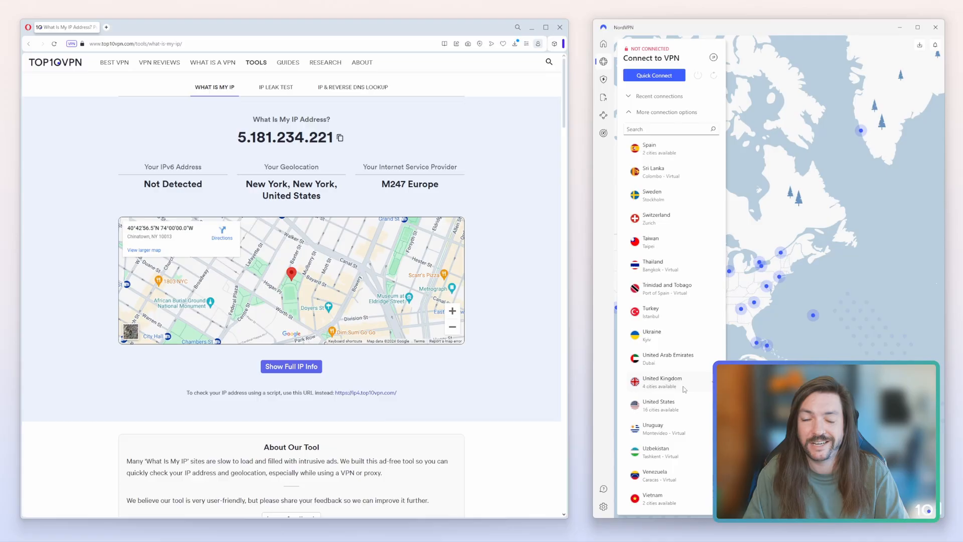
# Connect to a United Kingdom server, go to bbc.co.uk and continue the BBC account sign-in
pyautogui.click(662, 381)
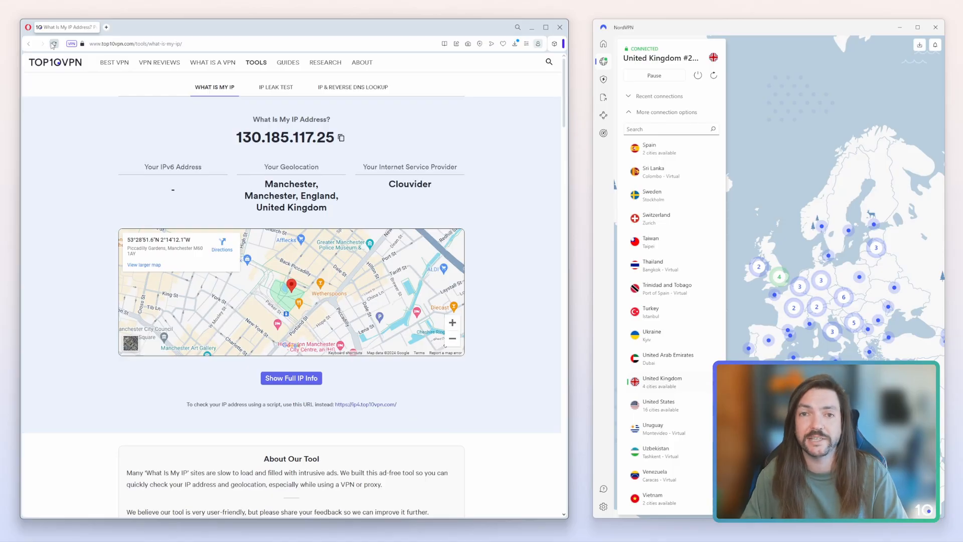
pyautogui.write('bbc.com/auth')
pyautogui.write('editorial@top10vpn.c')
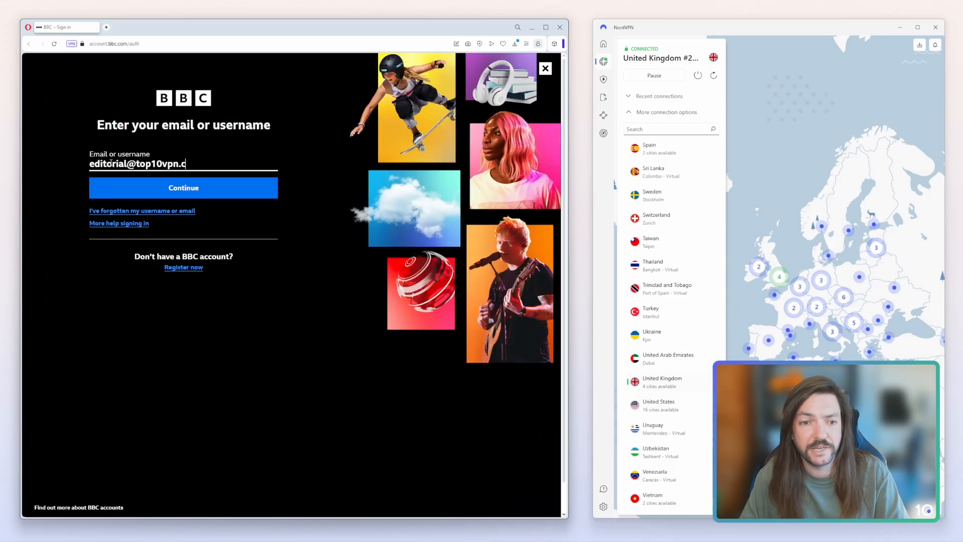
pyautogui.click(182, 187)
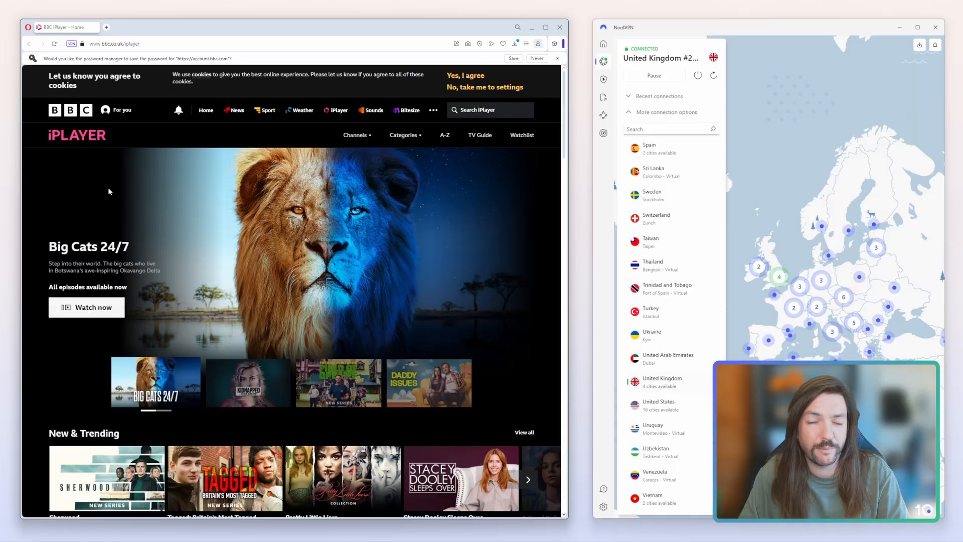
# Start playing Big Cats 24/7 Series 1: Episode 1, reaching the TV Licence prompt
pyautogui.click(87, 307)
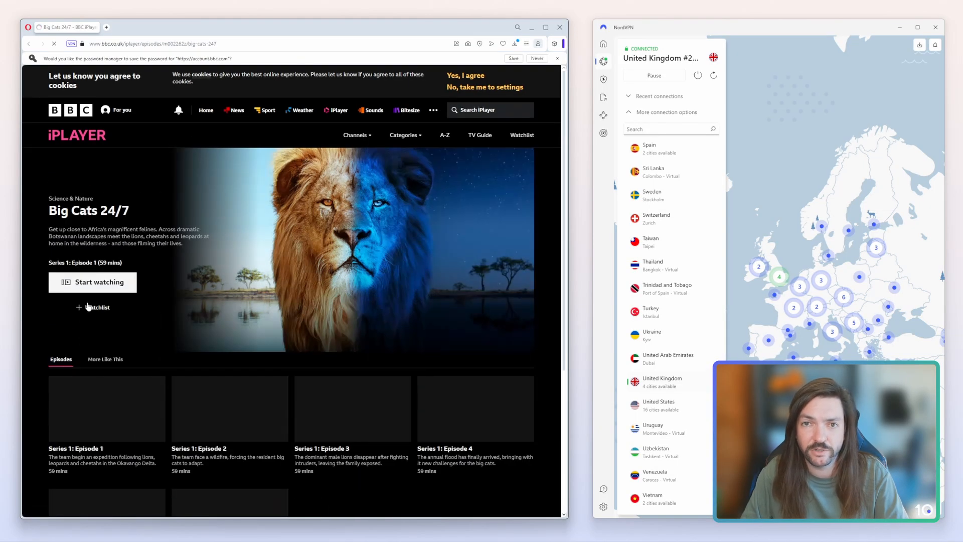
pyautogui.click(99, 281)
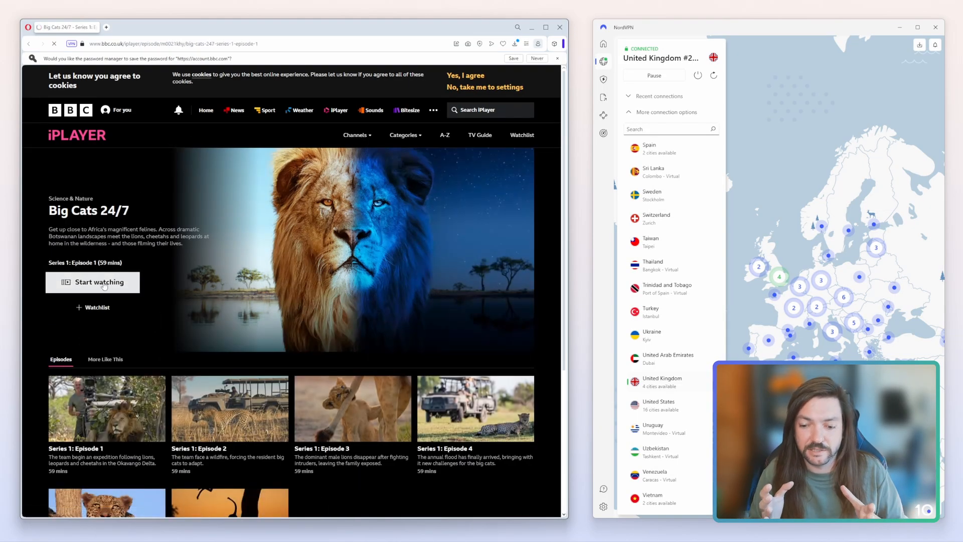
pyautogui.click(93, 282)
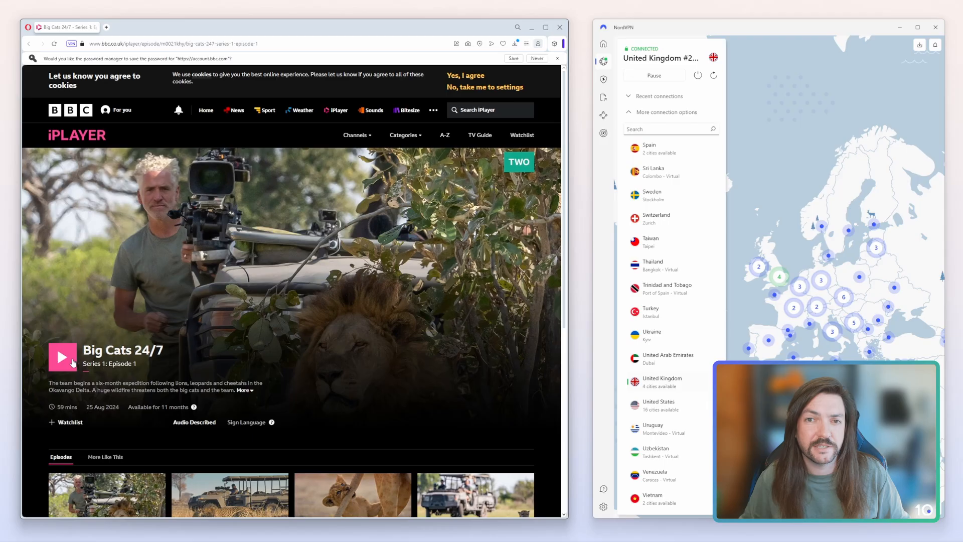
pyautogui.click(62, 357)
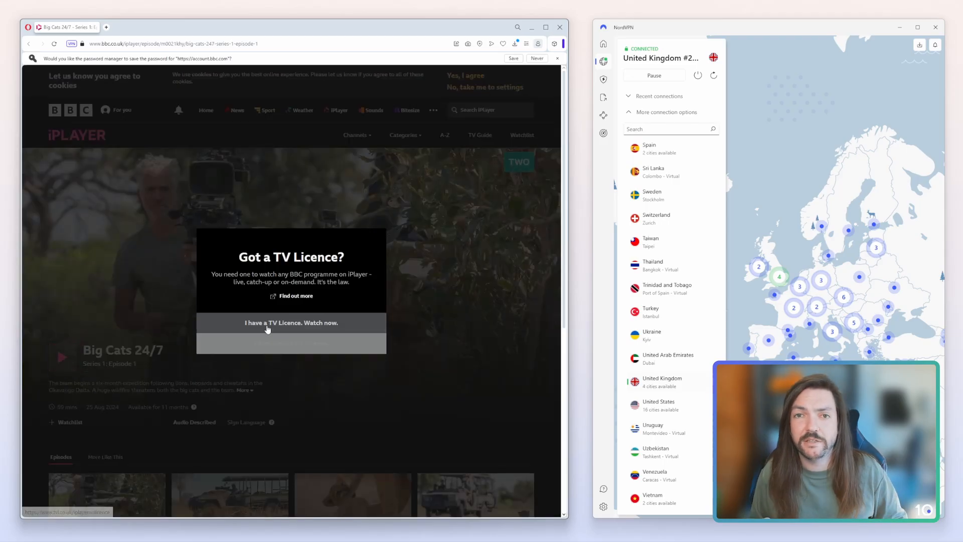
# Confirm the TV licence, skip the trailer into the episode, then return to iPlayer home
pyautogui.click(290, 323)
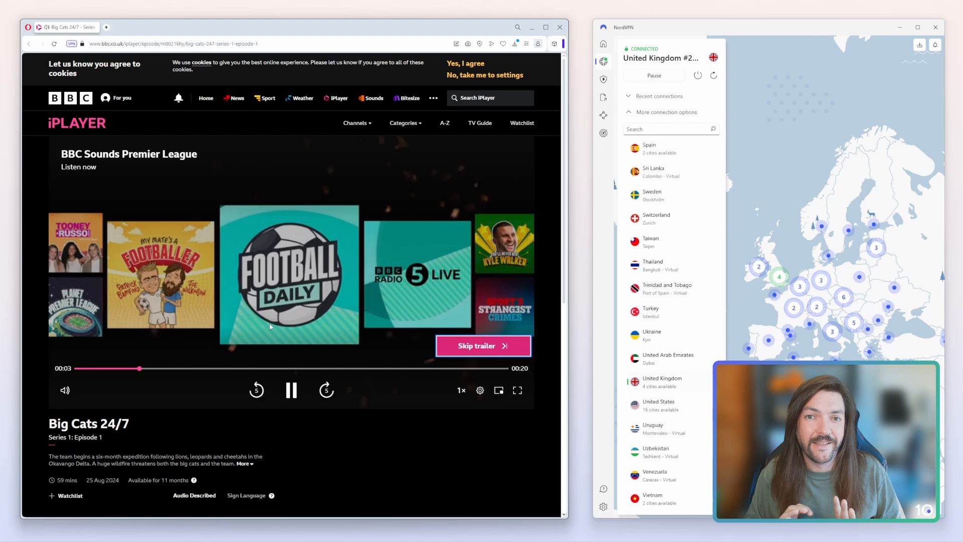
pyautogui.click(483, 345)
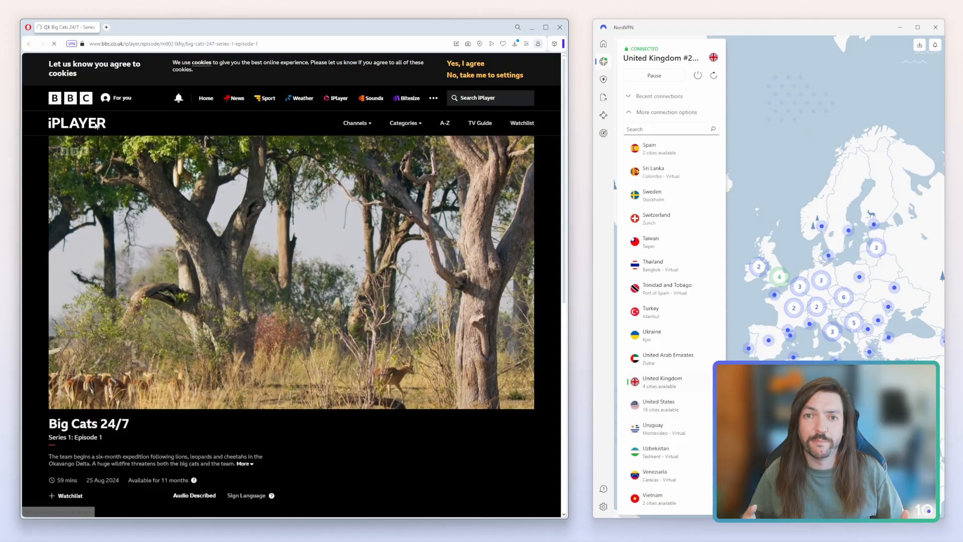
pyautogui.click(76, 123)
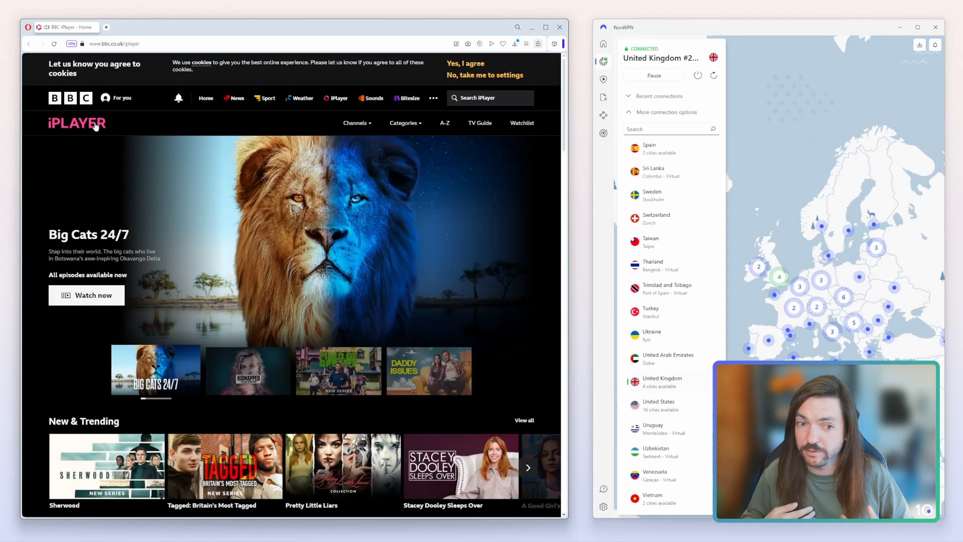